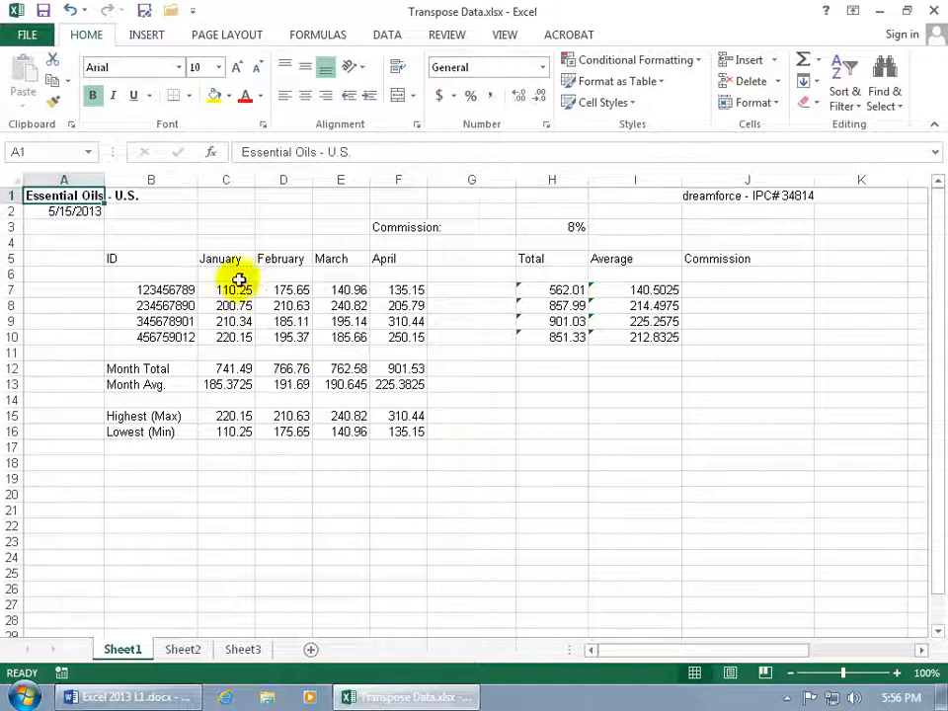
# - Copy the January–April month block C5:F10 and paste it transposed at C18
pyautogui.moveTo(225, 257); pyautogui.dragTo(398, 336)
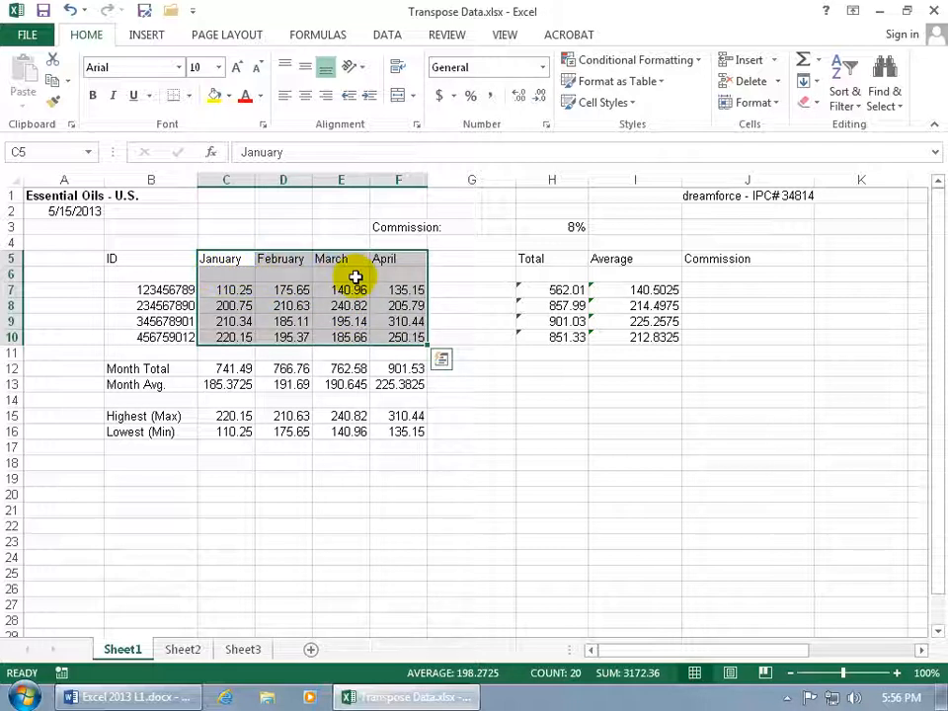
pyautogui.moveTo(173, 482)
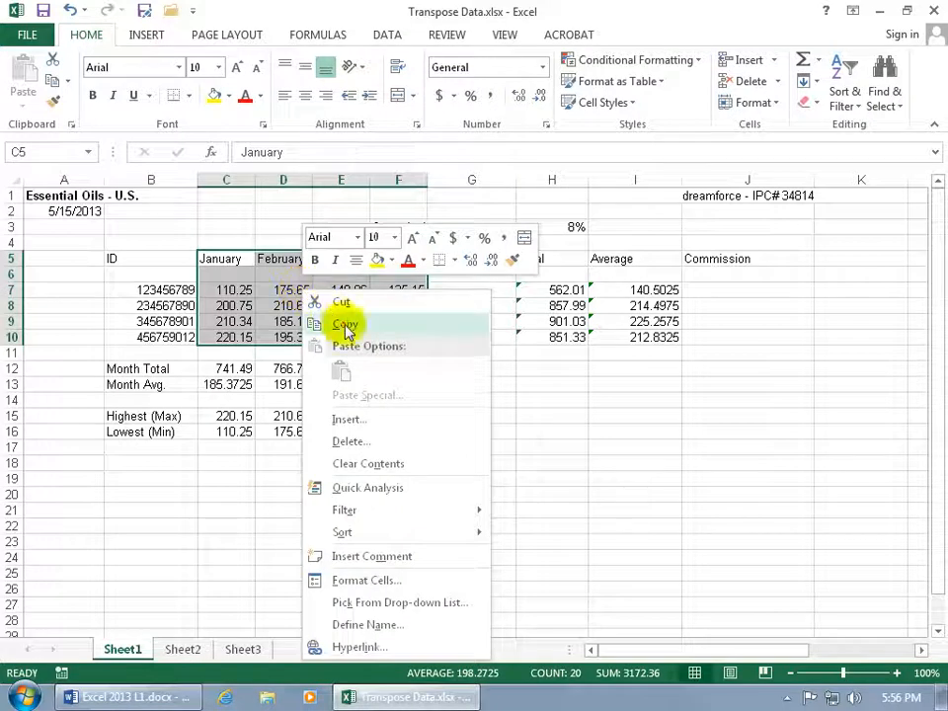
pyautogui.click(343, 324)
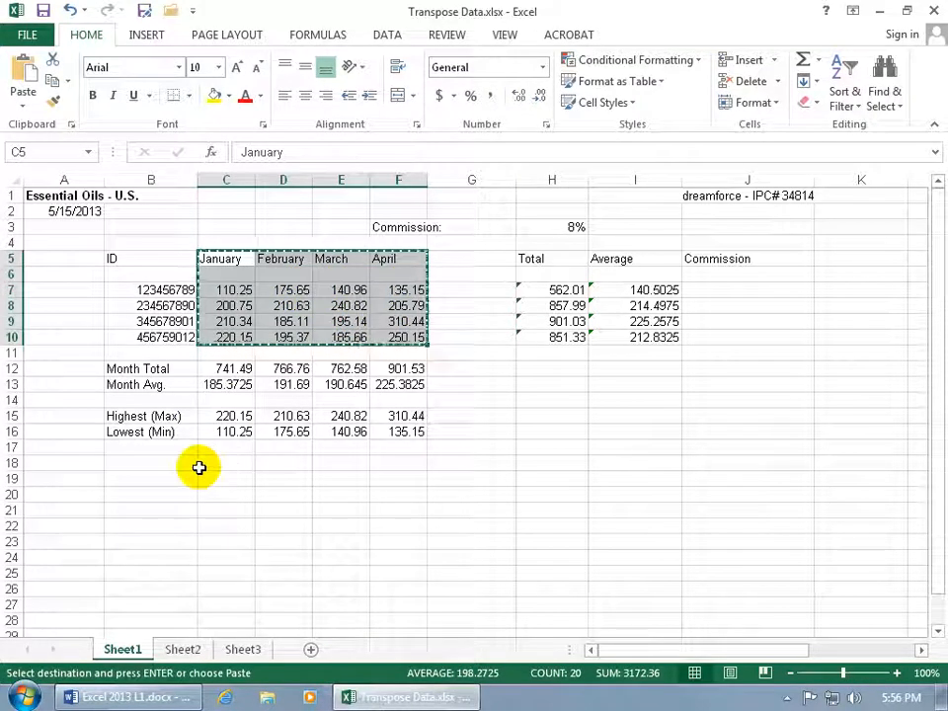
pyautogui.click(225, 462)
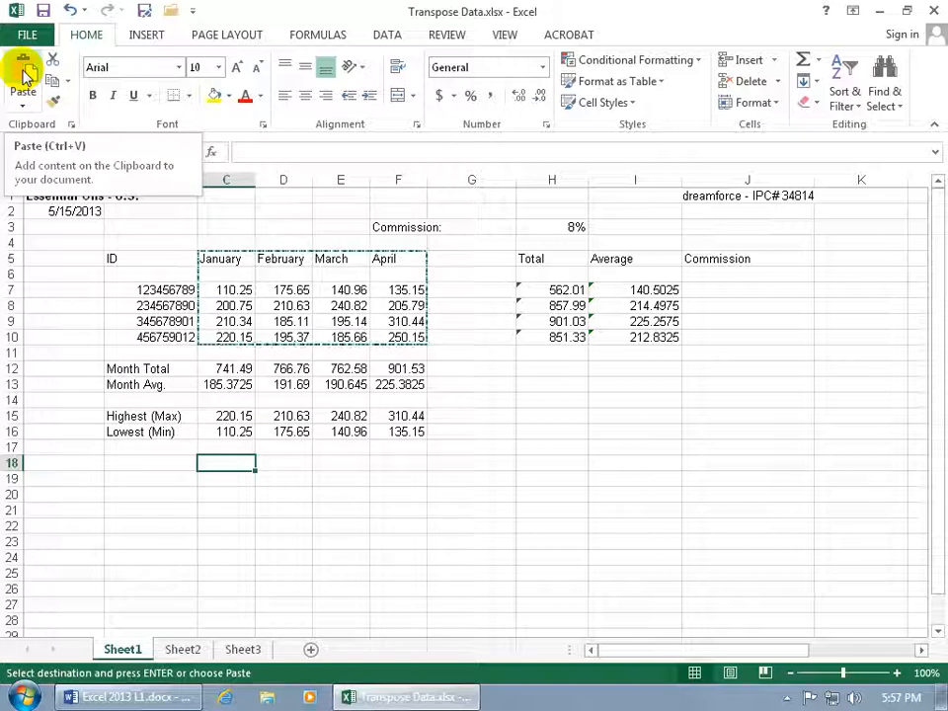
pyautogui.click(22, 89)
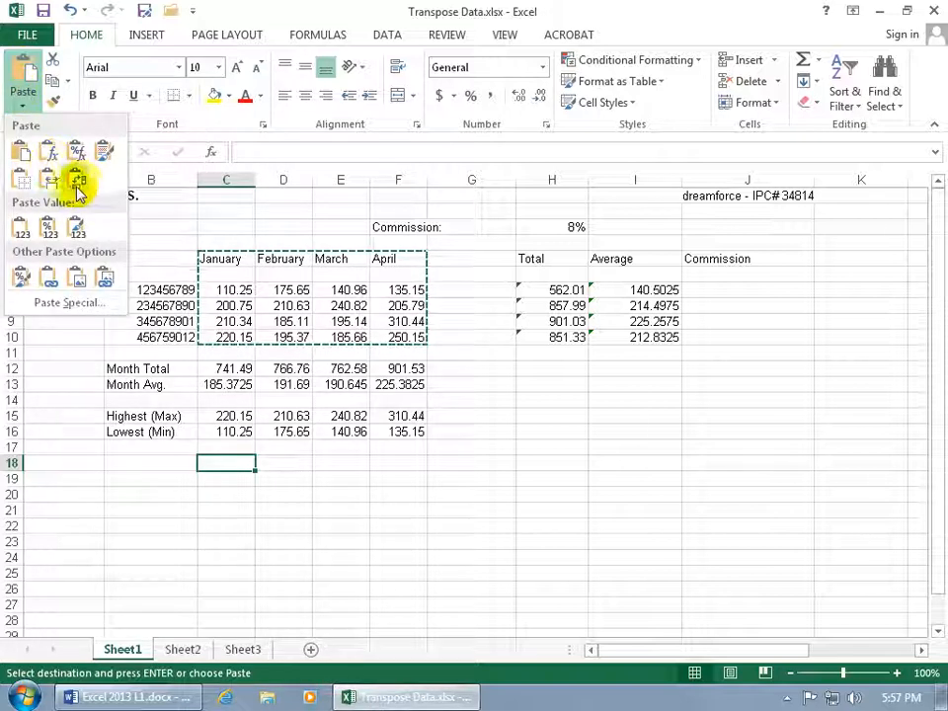
pyautogui.click(77, 182)
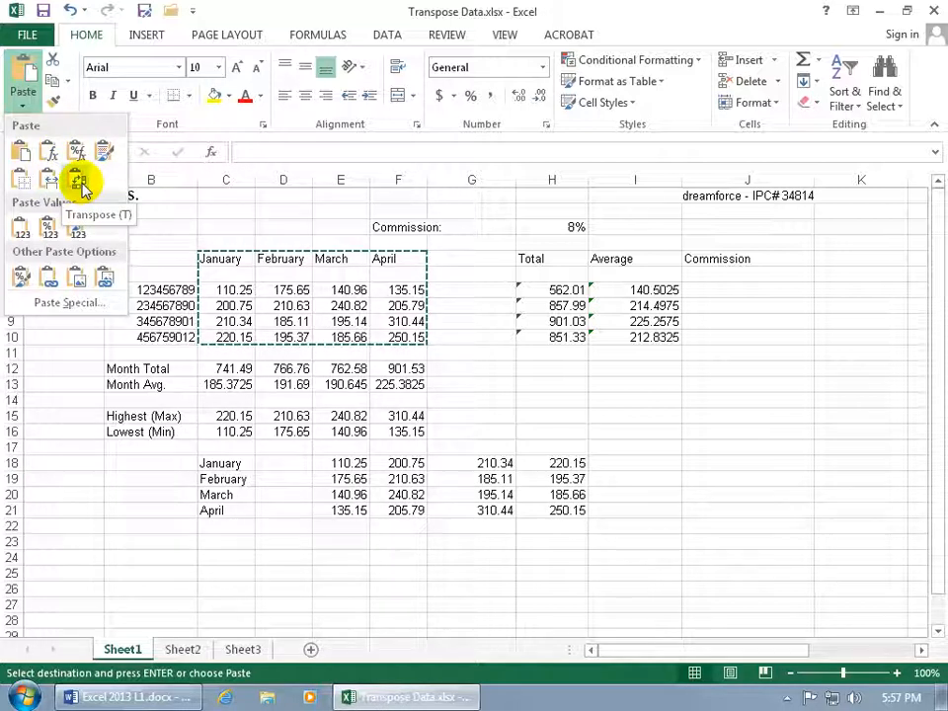
# - Commit the transposed month block into rows 18–21 via Paste Special Transpose at C18
pyautogui.rightClick(219, 462)
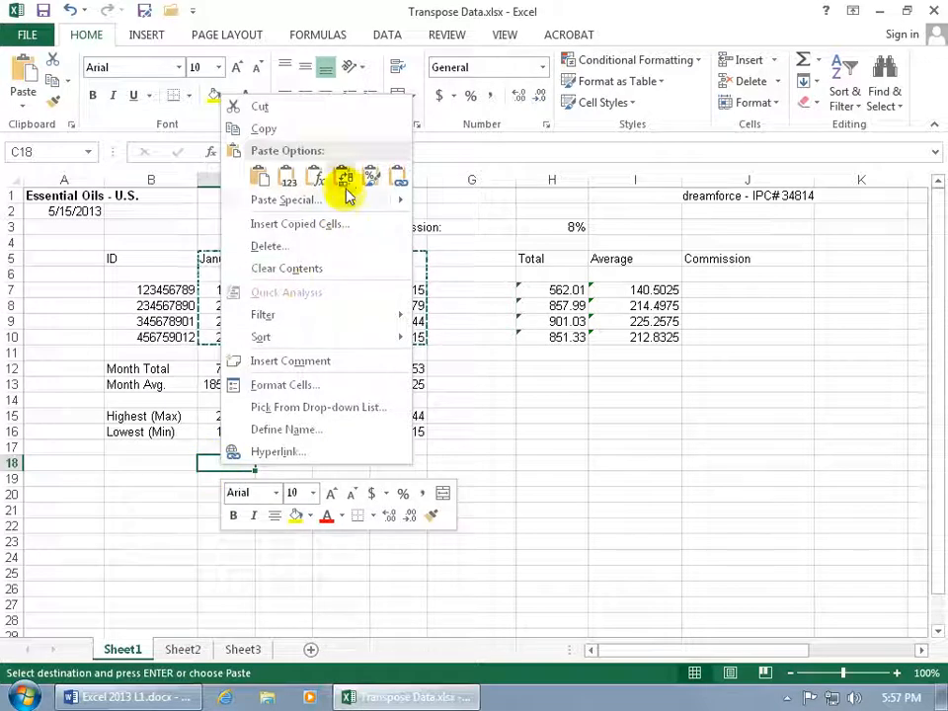
pyautogui.click(344, 178)
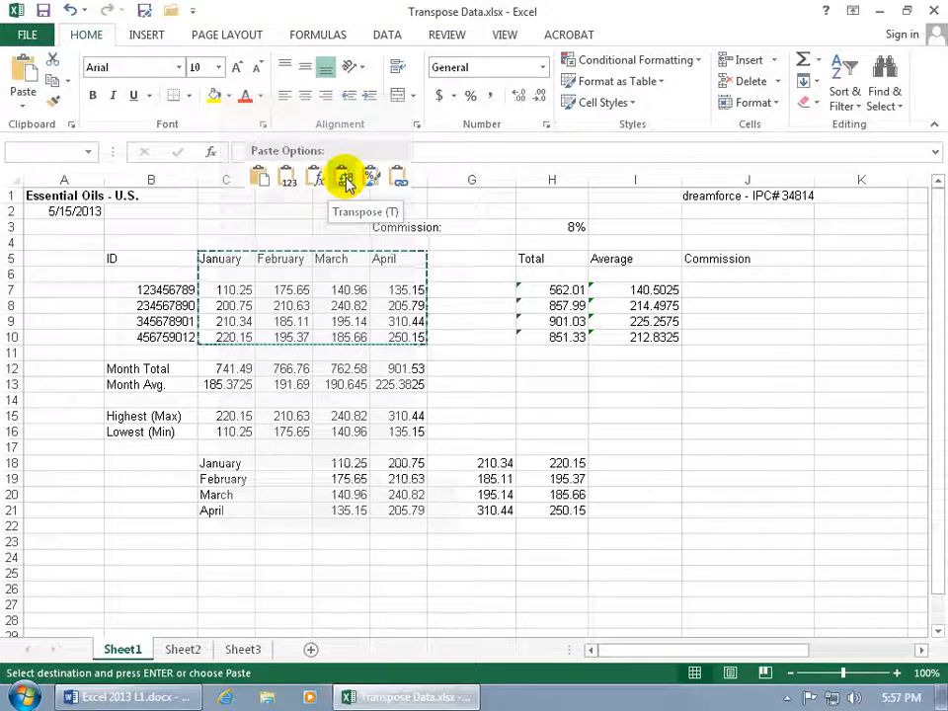
pyautogui.click(344, 175)
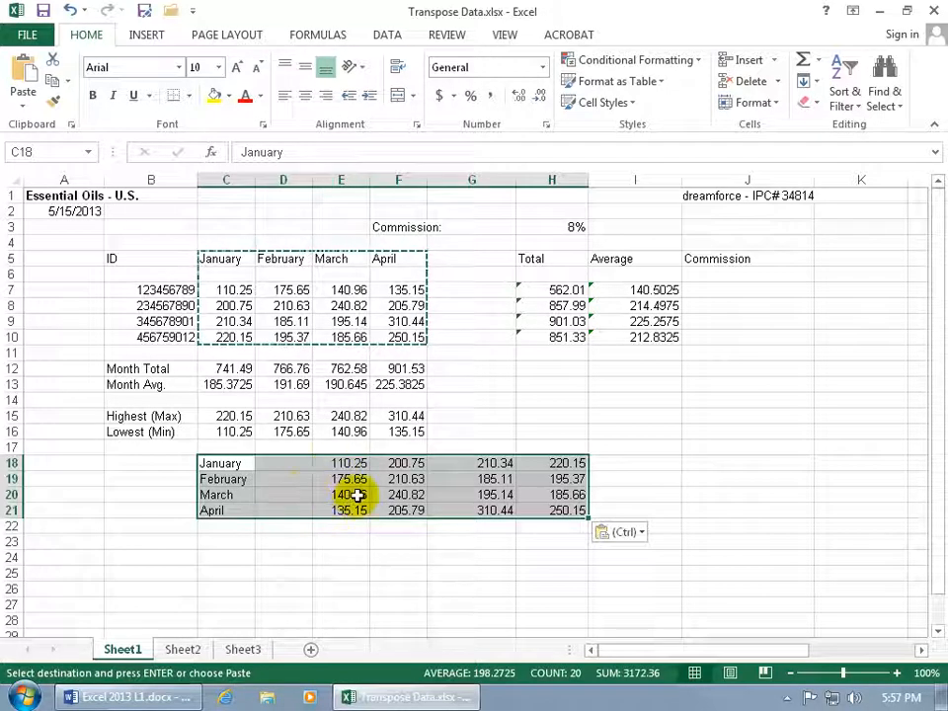
# - Paste an untransposed copy of the month block at C24
pyautogui.rightClick(356, 493)
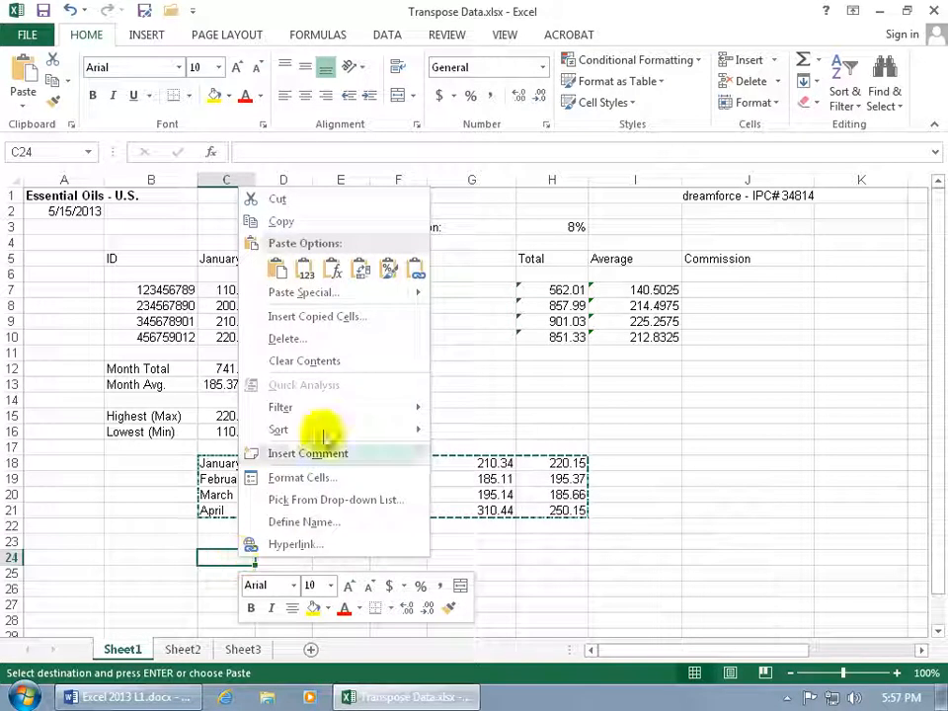
pyautogui.click(359, 269)
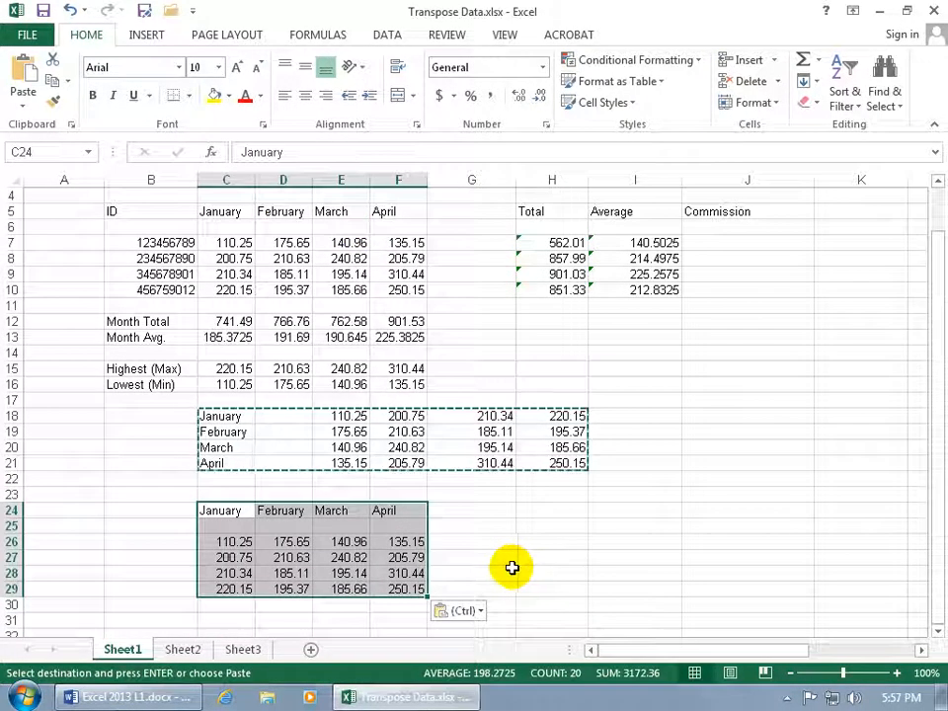
pyautogui.moveTo(466, 298)
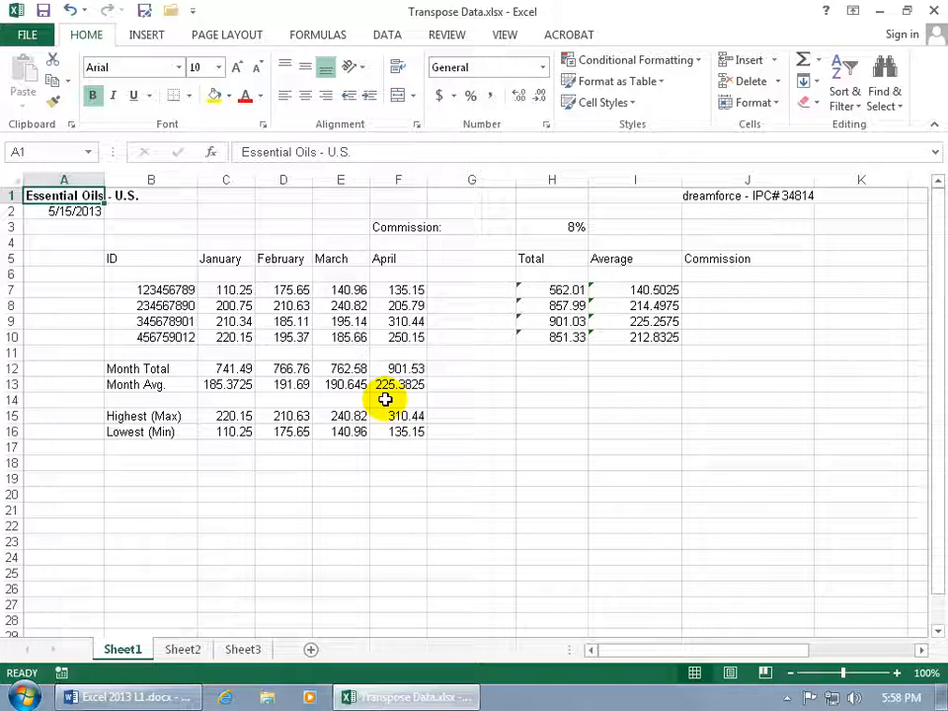
# - Inspect the January total formula and copy the Month Total and Month Avg rows
pyautogui.click(285, 383)
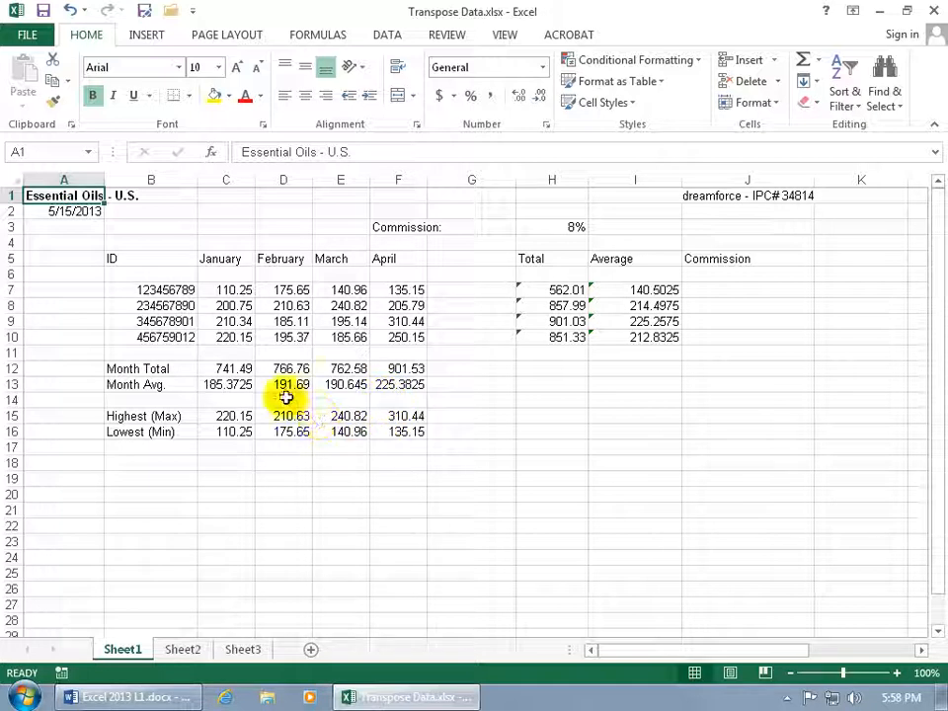
pyautogui.click(225, 369)
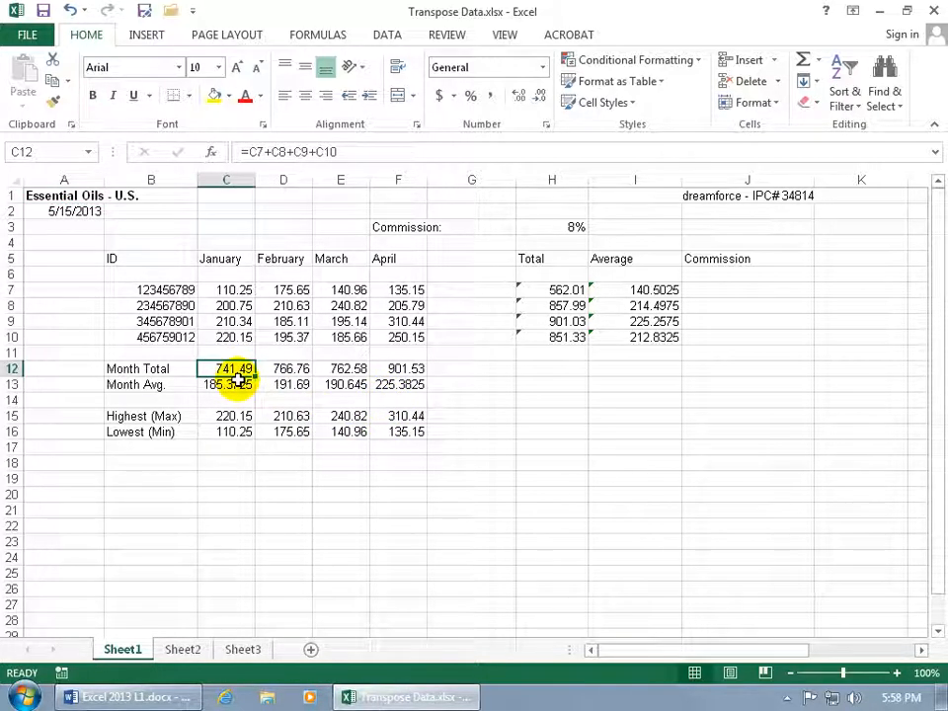
pyautogui.click(225, 383)
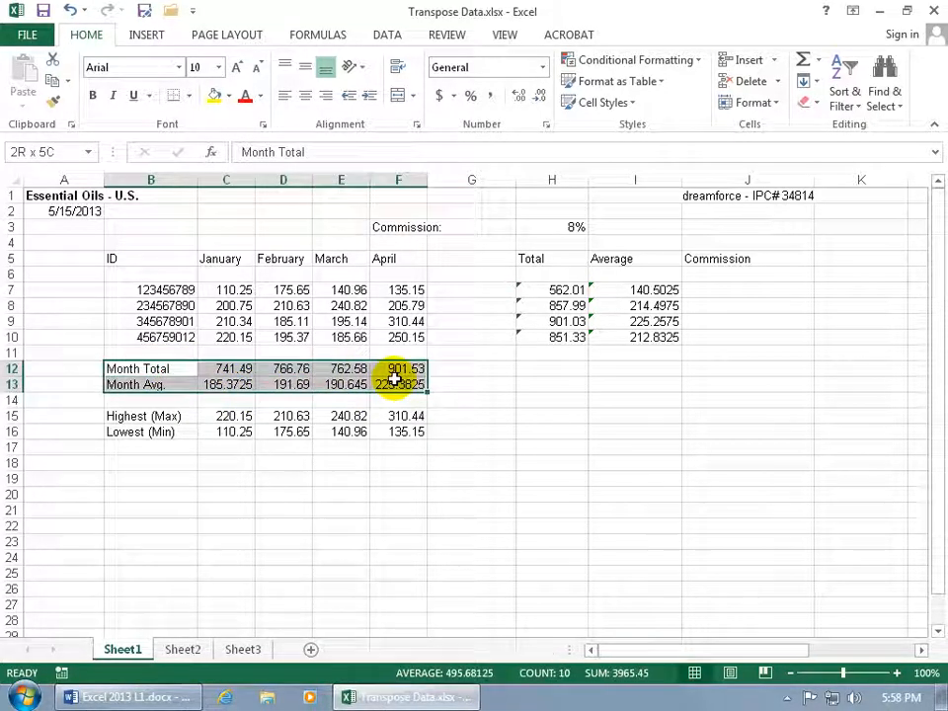
pyautogui.click(150, 383)
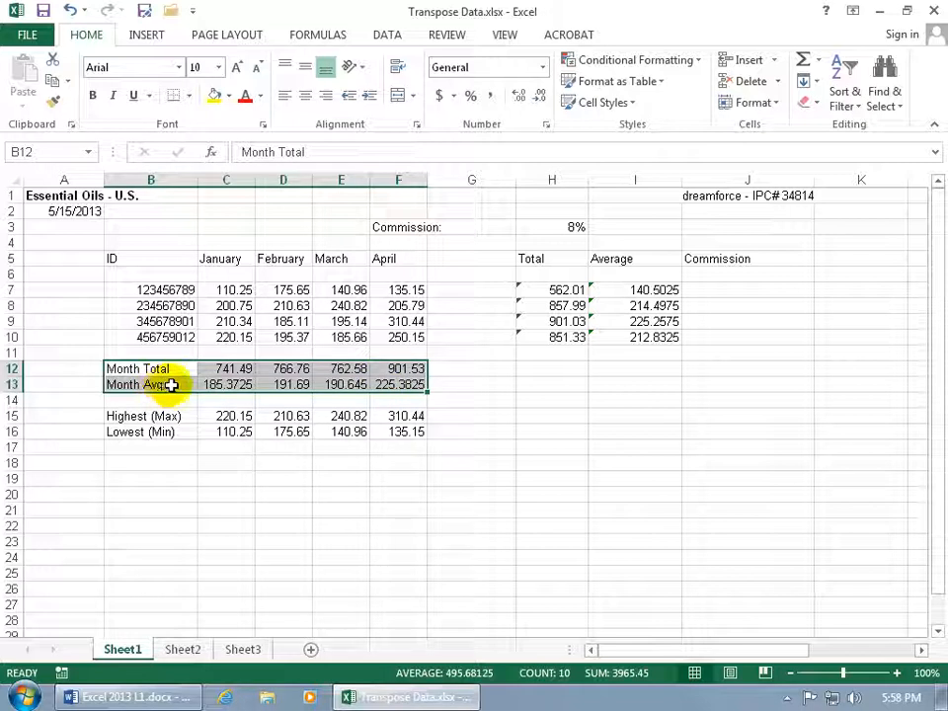
pyautogui.rightClick(181, 379)
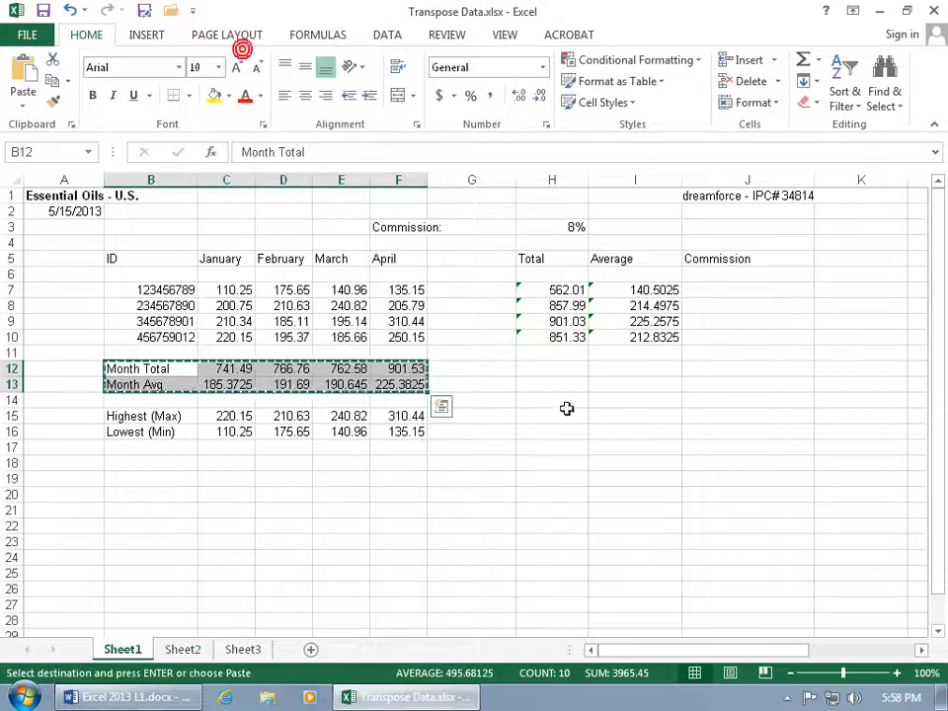
# - Paste the total and average rows transposed at H14, giving 982.04, 245.51, 562.01, 140.5025 and zeros
pyautogui.click(553, 399)
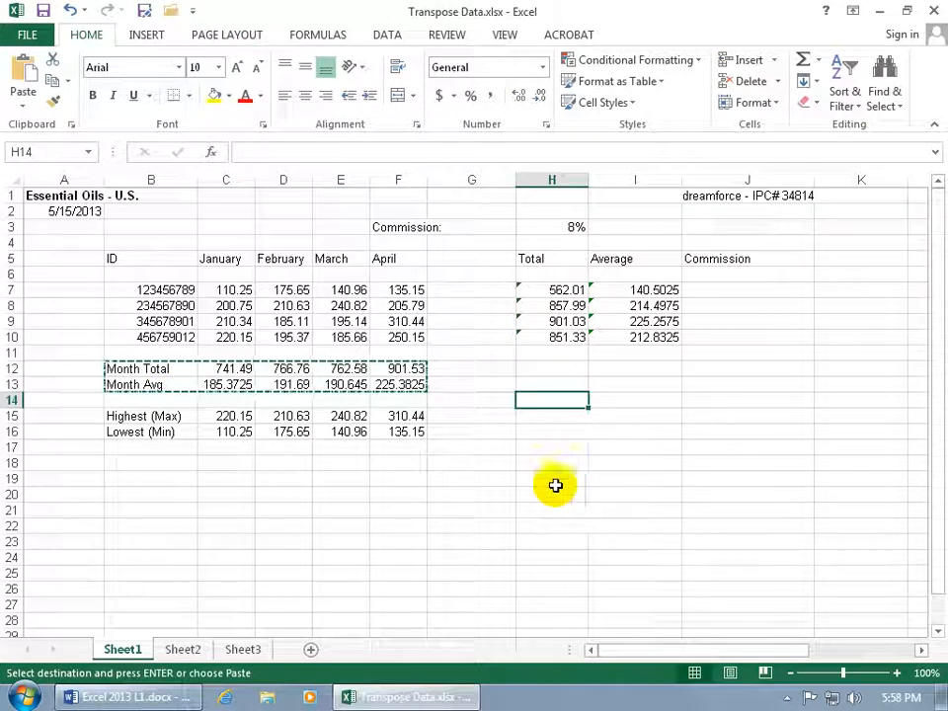
pyautogui.moveTo(561, 403)
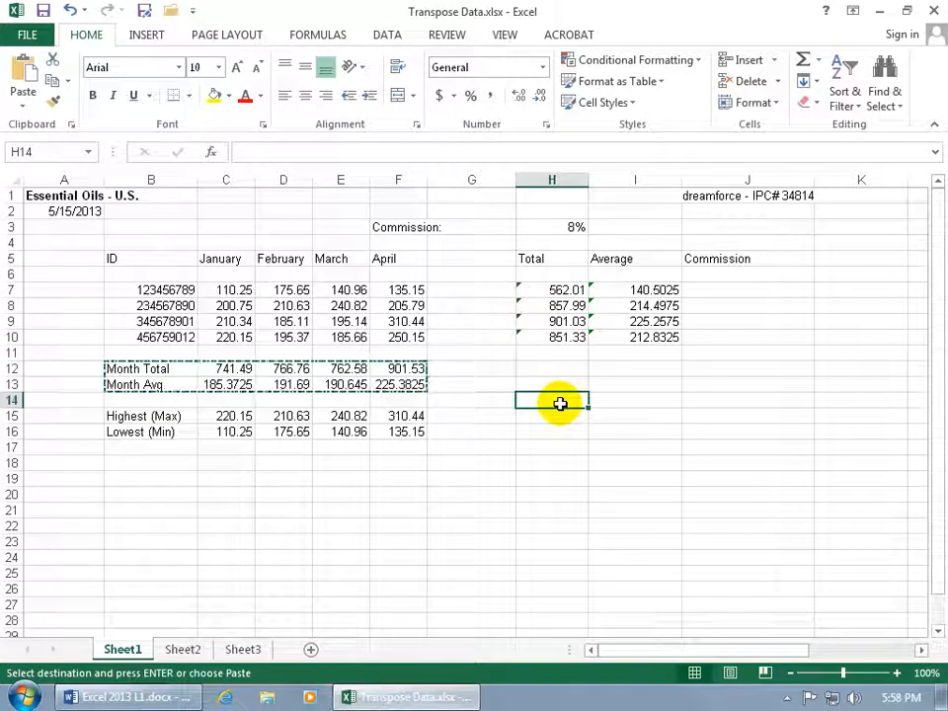
pyautogui.rightClick(561, 402)
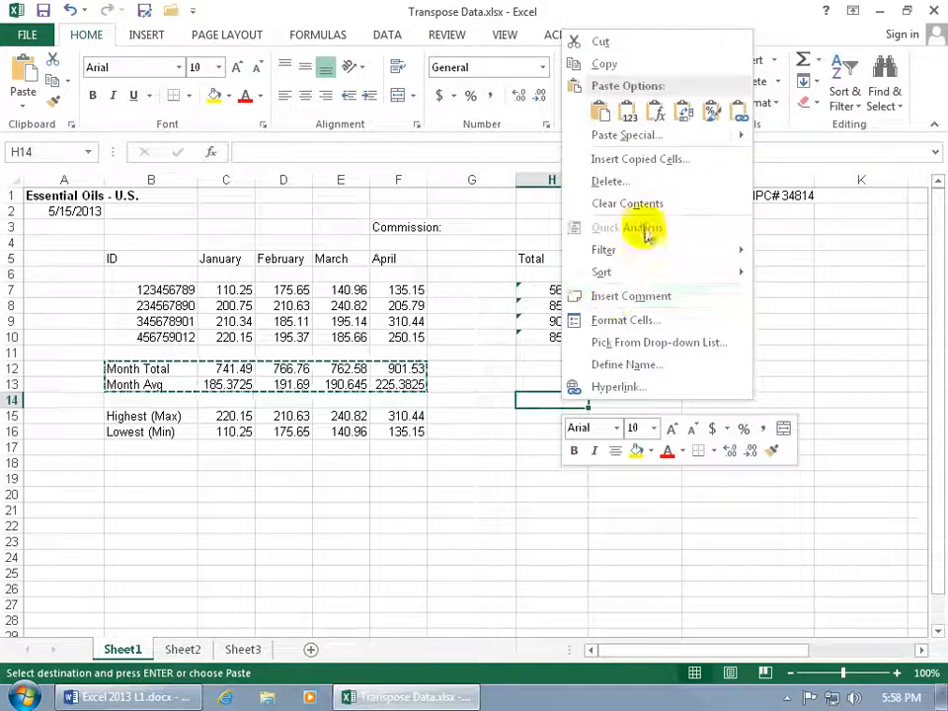
pyautogui.click(600, 110)
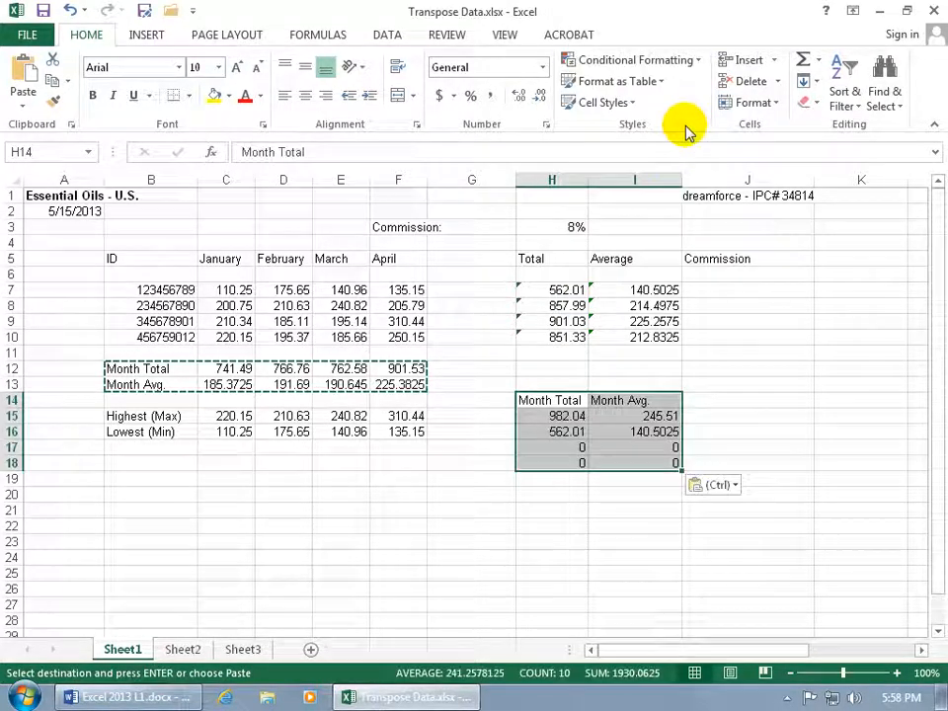
pyautogui.moveTo(619, 407)
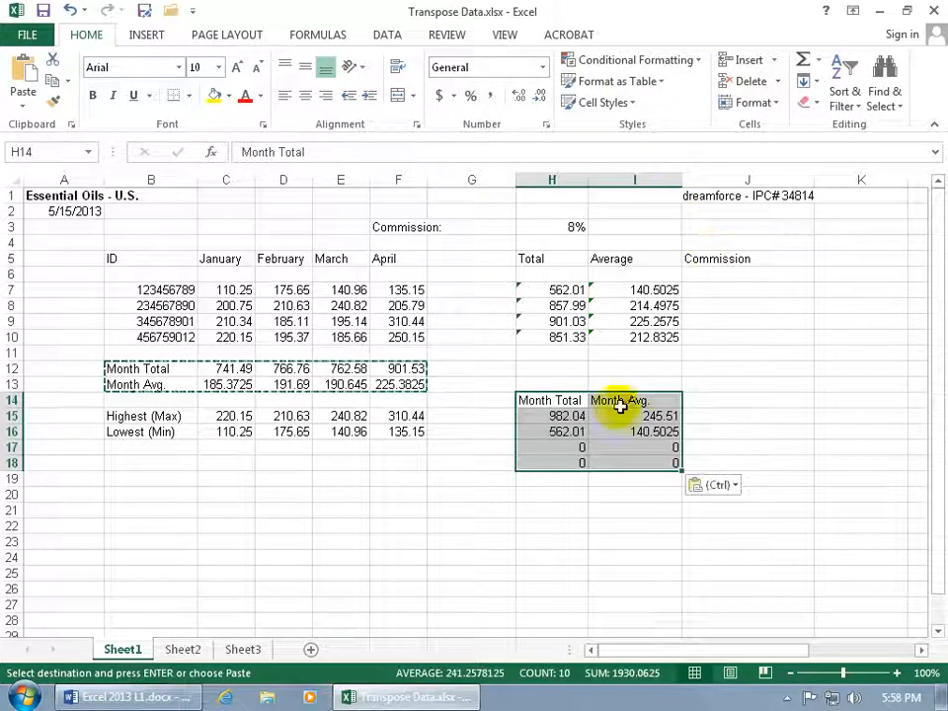
# - Inspect the shifted formulas behind the transposed totals in H15–H17
pyautogui.click(551, 414)
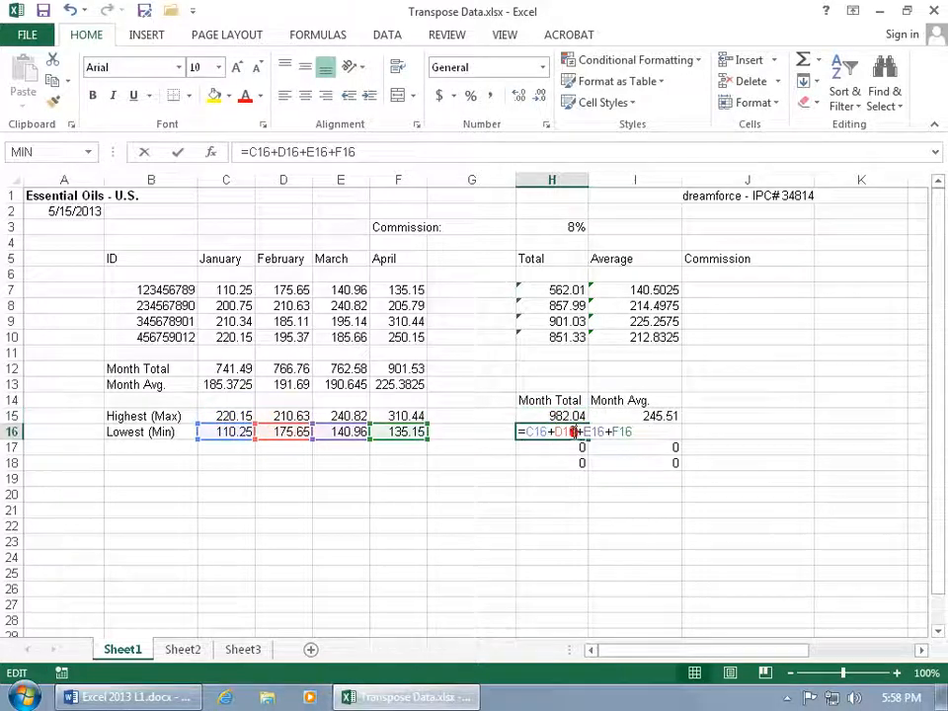
pyautogui.press('Return')
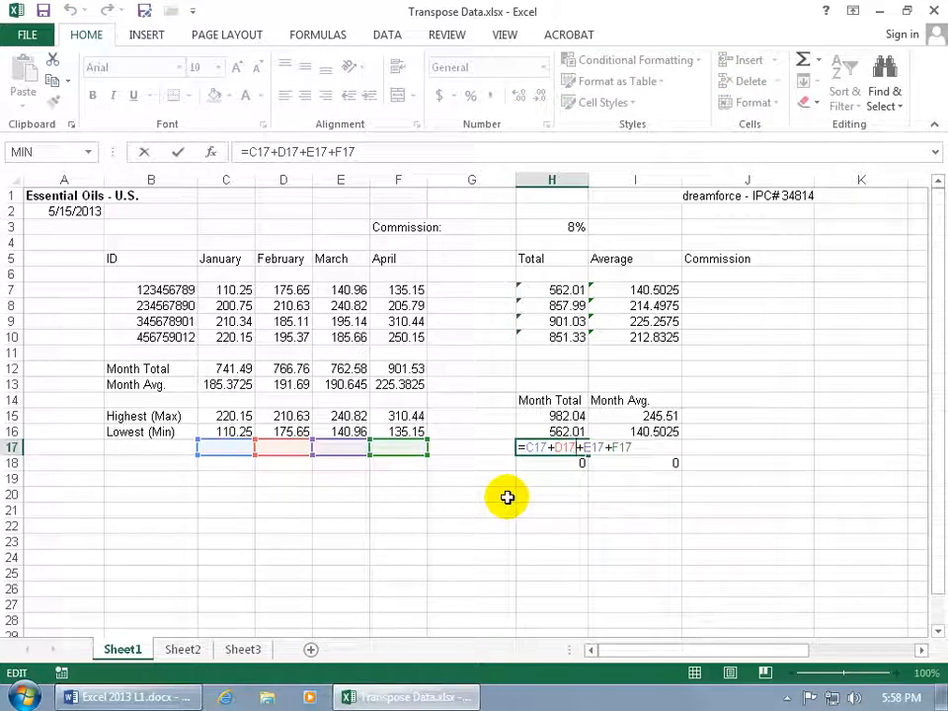
pyautogui.press('Return')
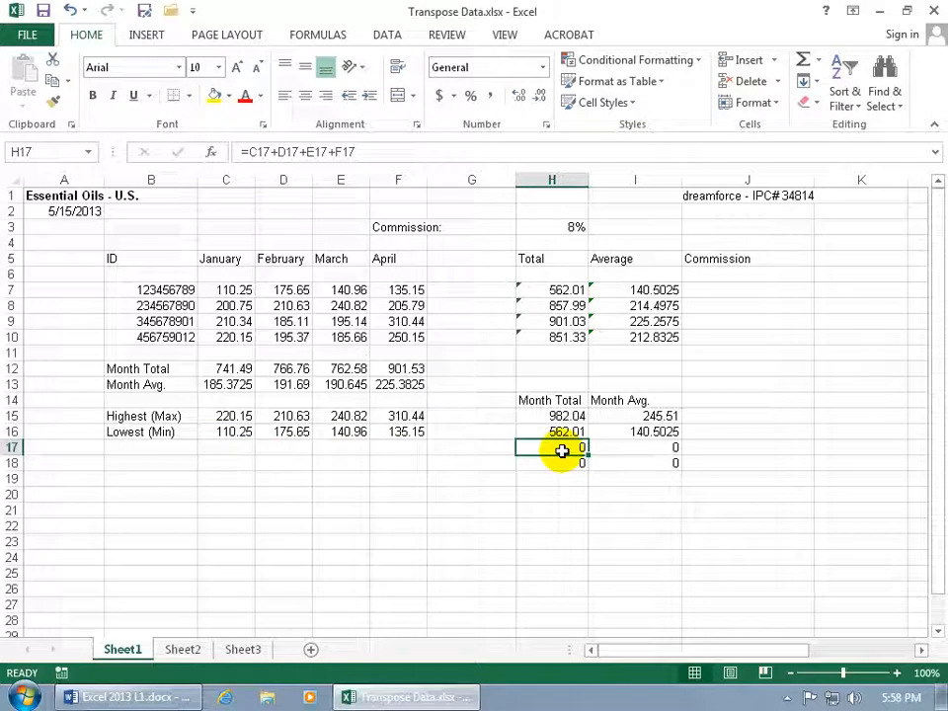
pyautogui.click(551, 415)
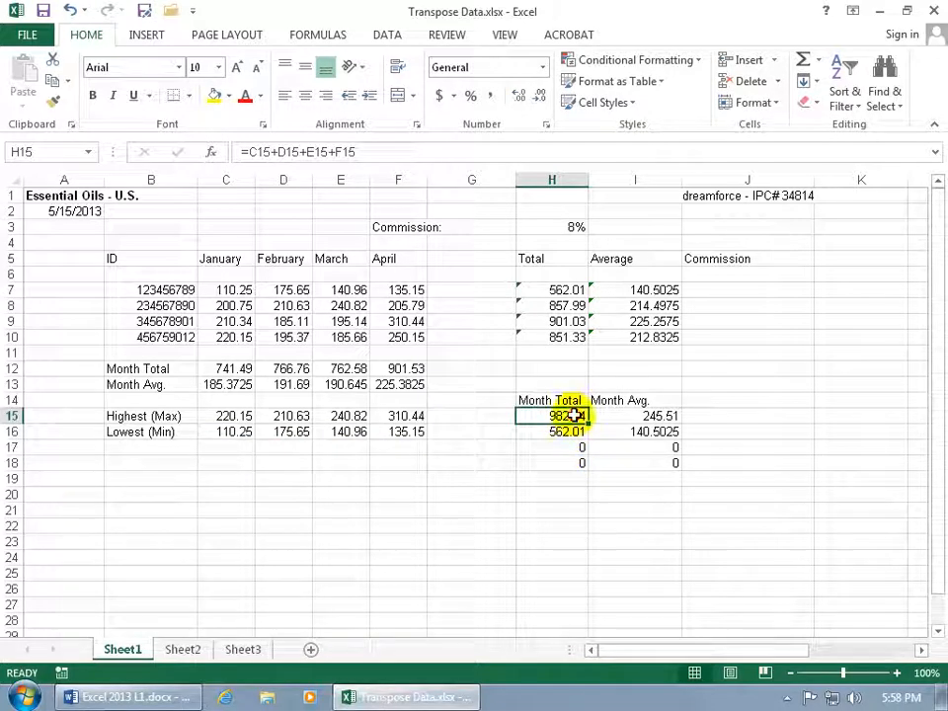
# - Rewrite H15 as =C7+C8+C9+C10 so it shows January's total 741.49
pyautogui.doubleClick(551, 414)
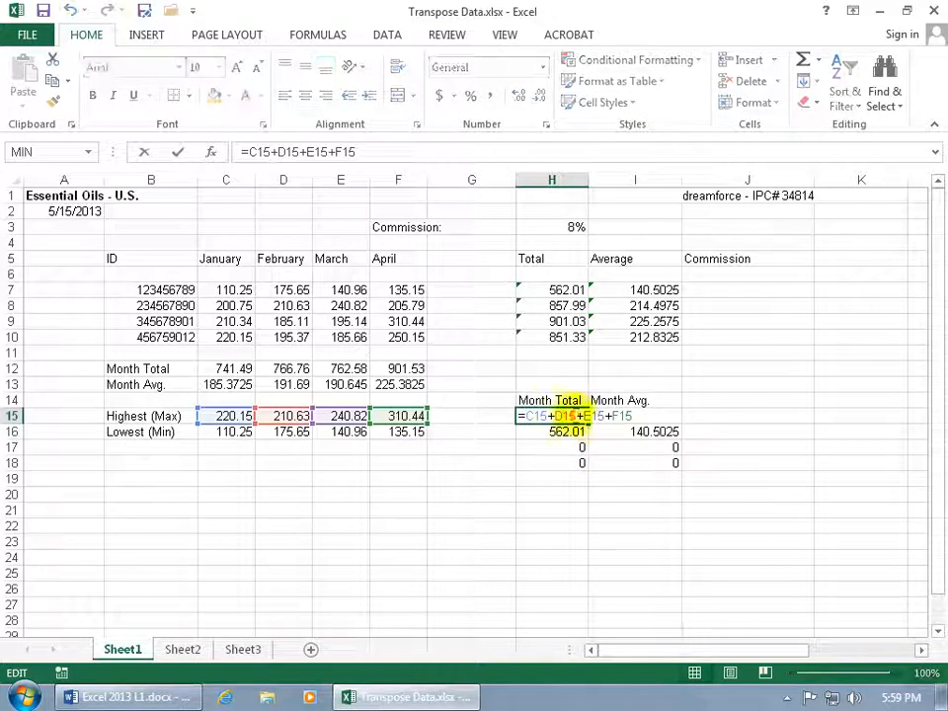
pyautogui.click(225, 288)
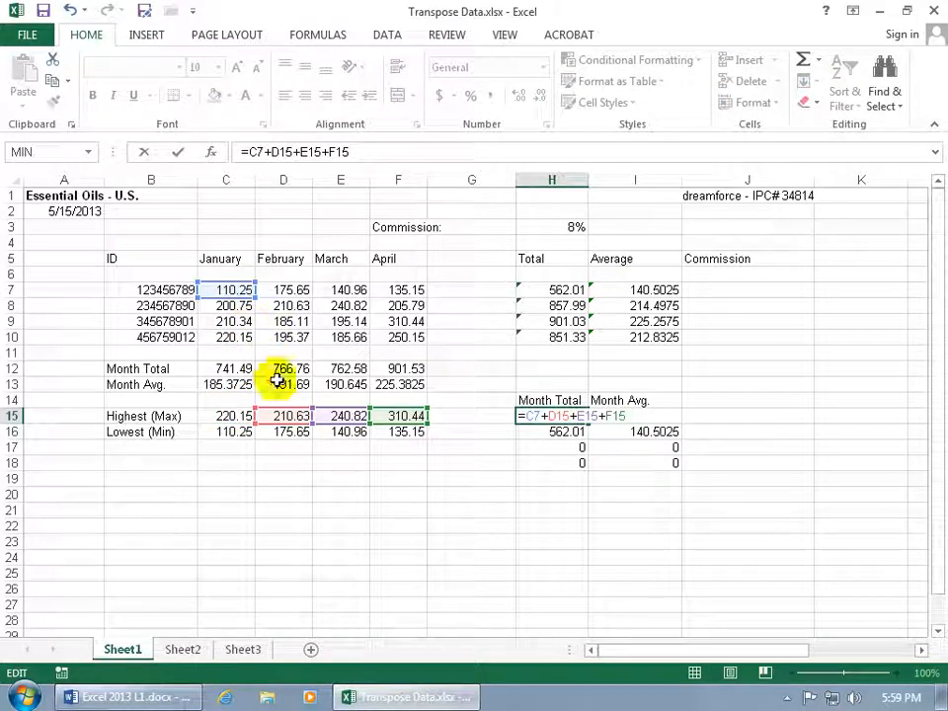
pyautogui.click(225, 304)
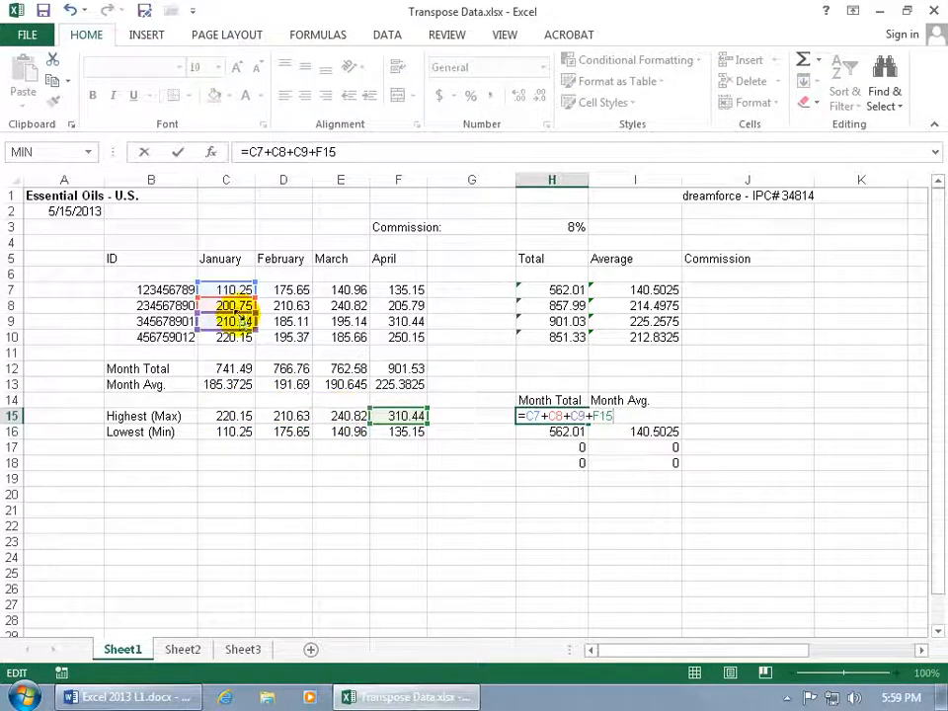
pyautogui.click(226, 336)
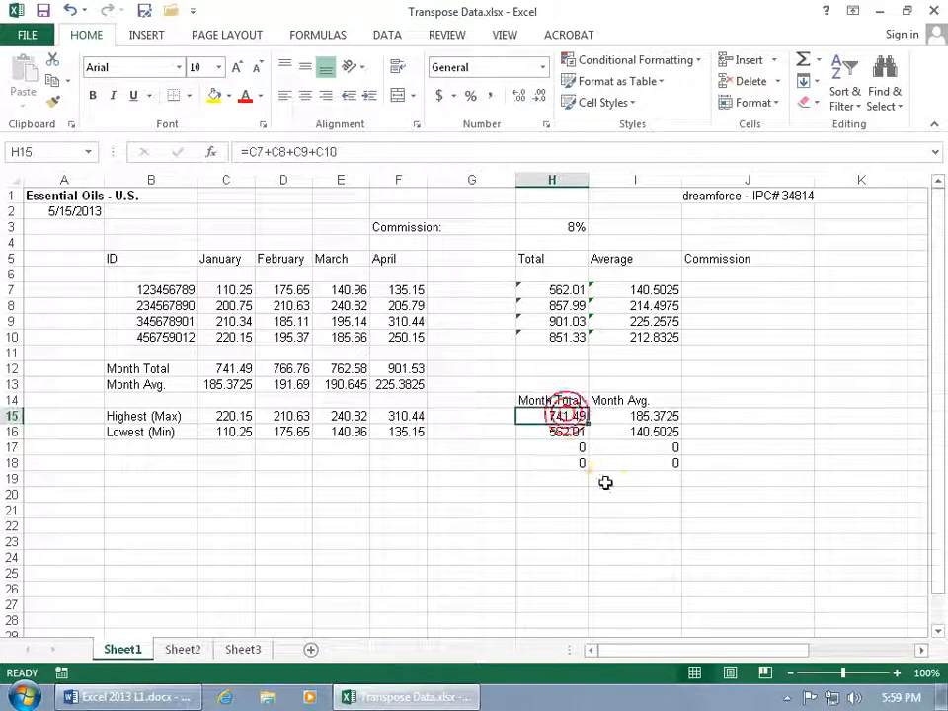
pyautogui.click(225, 369)
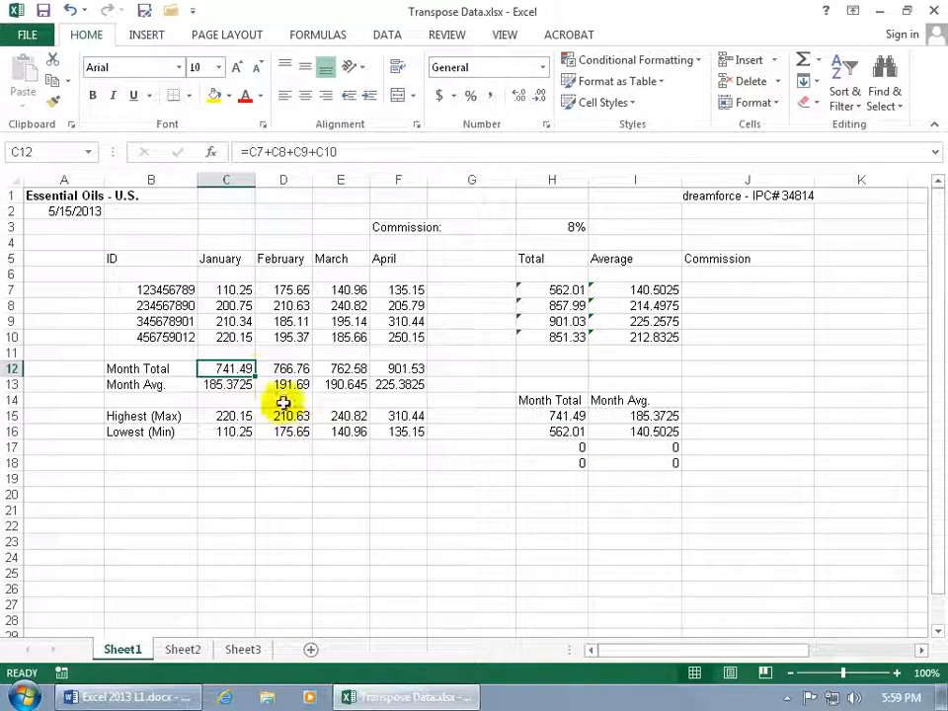
# - Paste the Highest (Max) and Lowest (Min) rows transposed at B19 and reveal the =MAX(#REF!) error
pyautogui.click(225, 415)
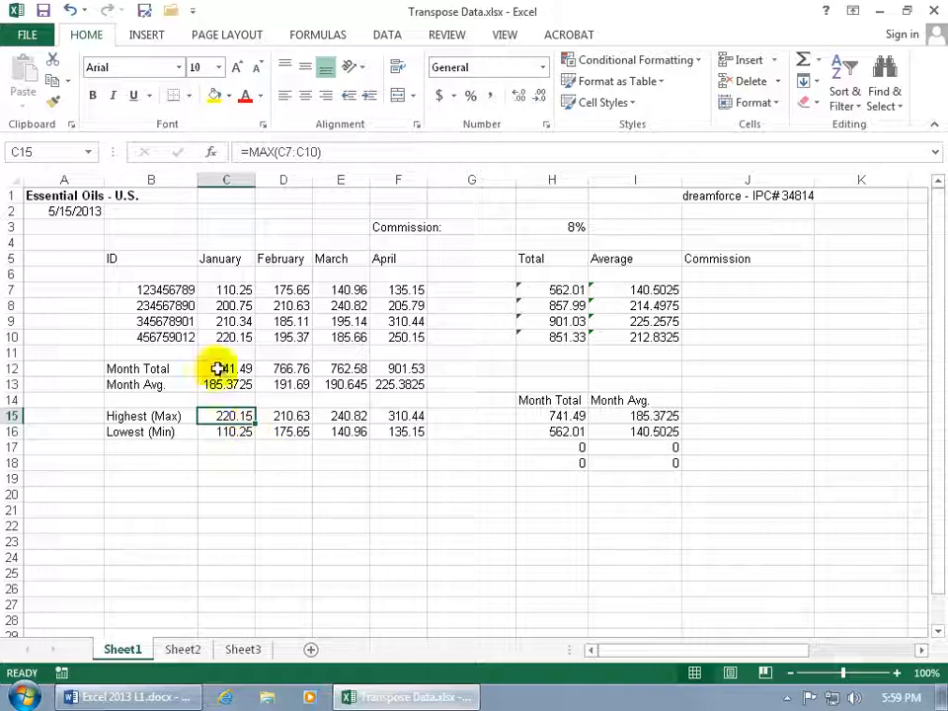
pyautogui.moveTo(351, 150)
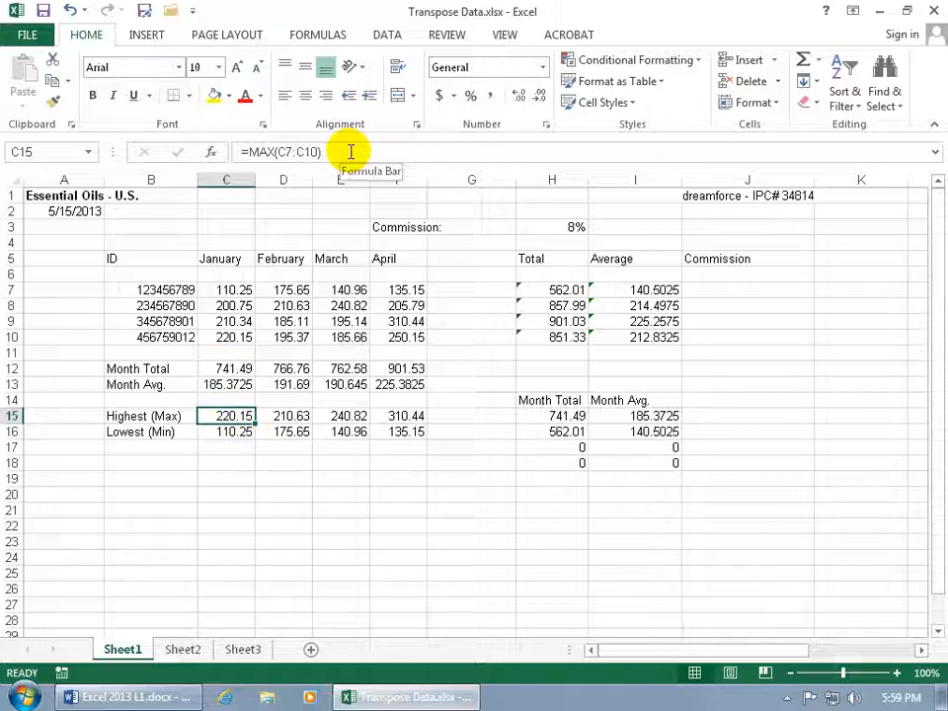
pyautogui.click(225, 430)
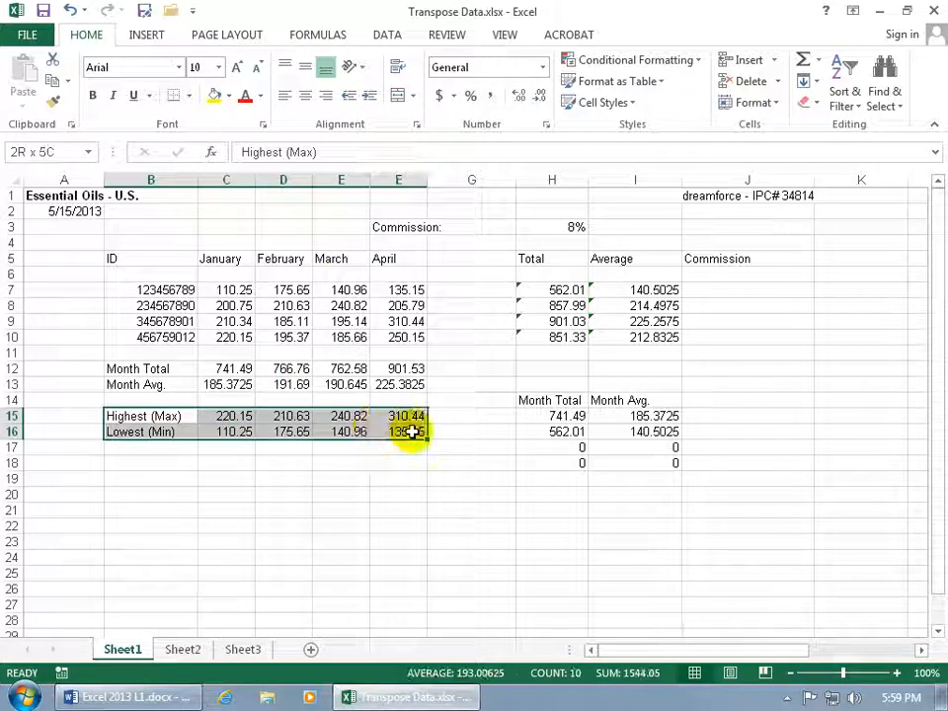
pyautogui.rightClick(404, 425)
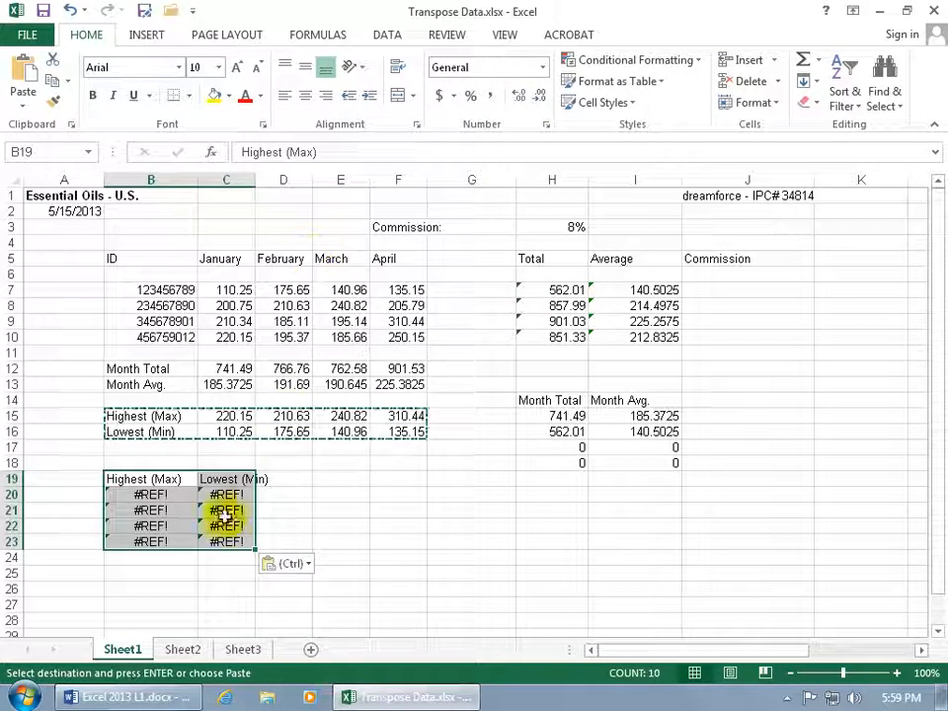
pyautogui.click(150, 493)
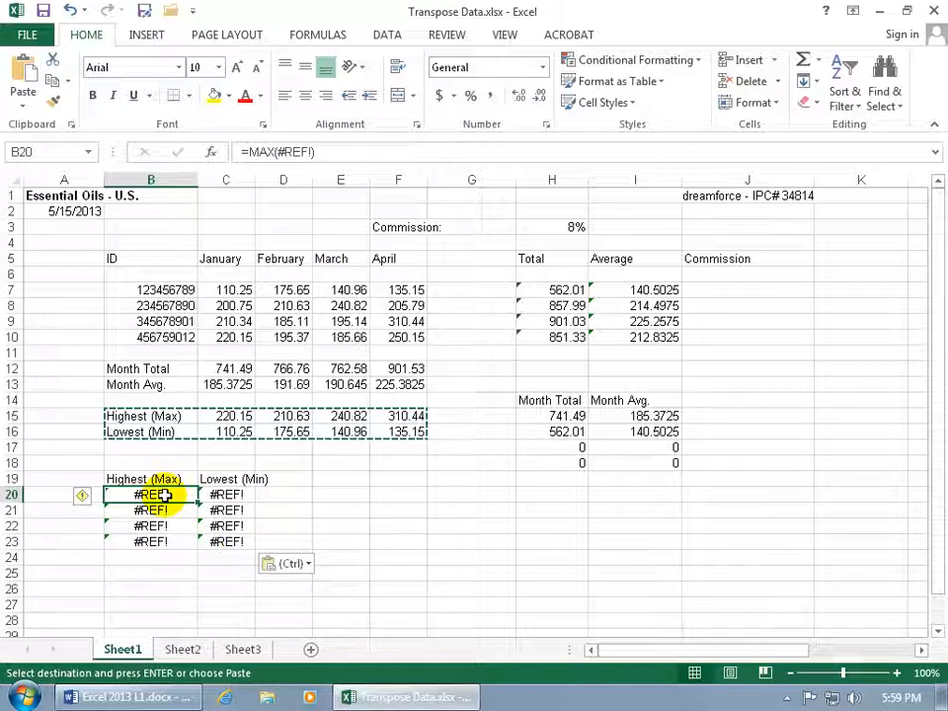
pyautogui.doubleClick(150, 494)
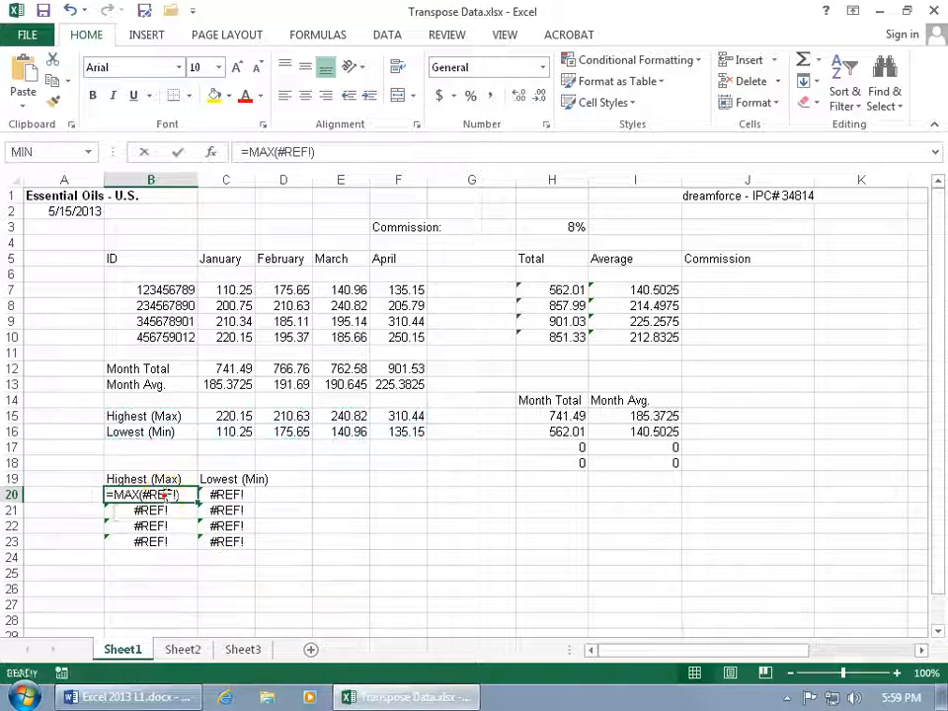